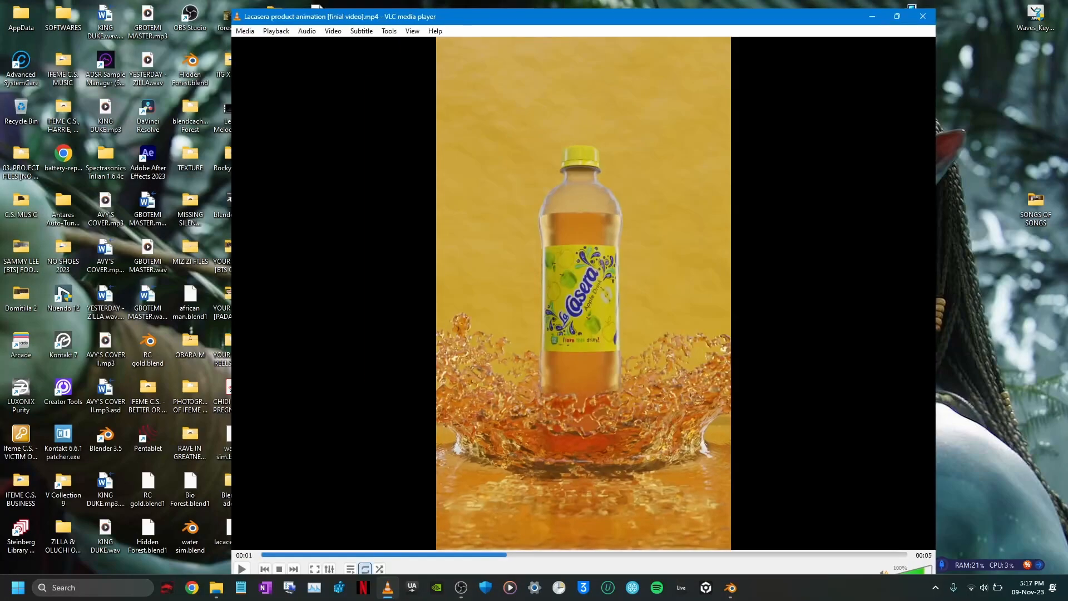
# Pause the rendered bottle-splash animation in VLC before returning to Blender
pyautogui.click(730, 588)
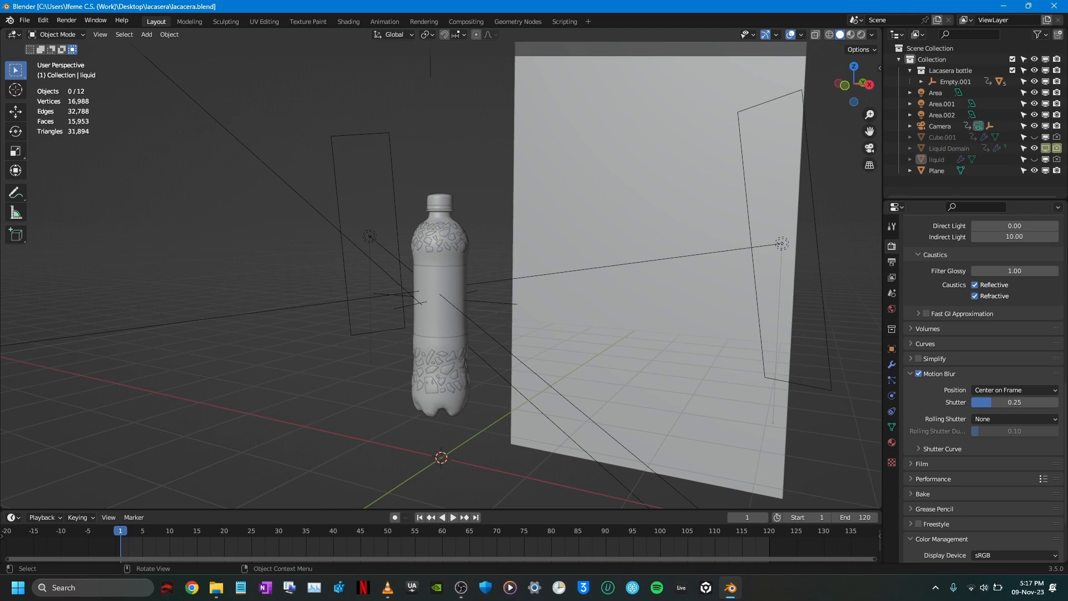
pyautogui.click(439, 307)
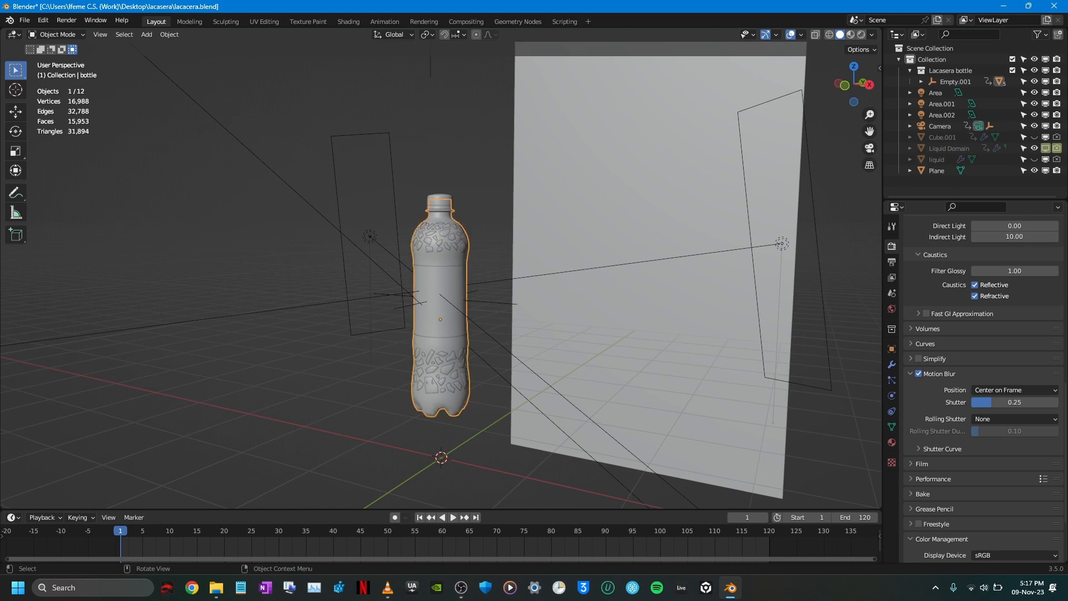
pyautogui.click(439, 203)
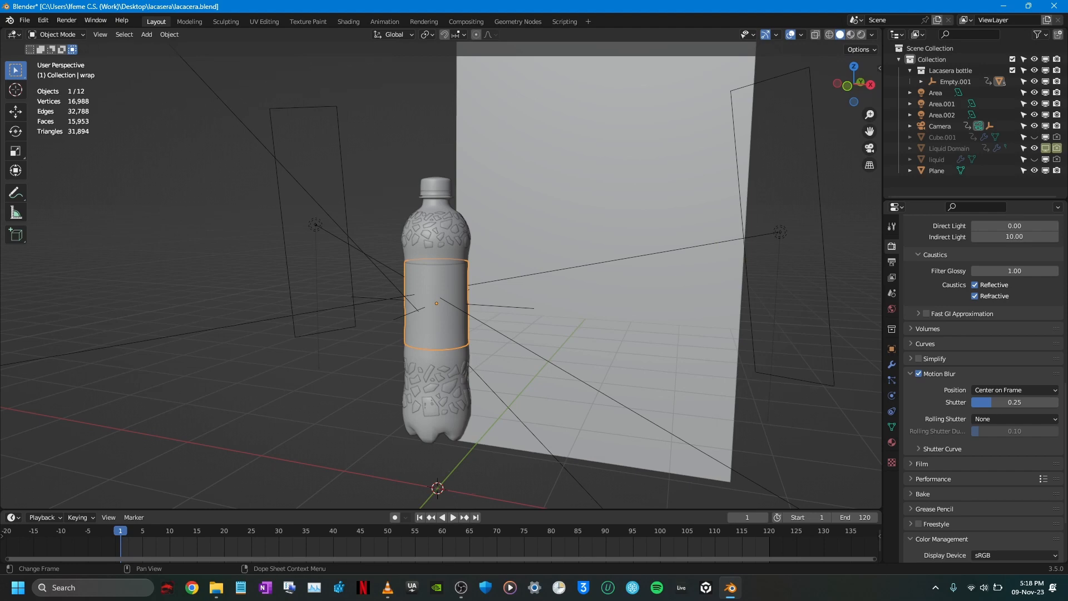
# Unhide the Liquid Domain in the Outliner and jump the timeline to frame 37
pyautogui.click(316, 530)
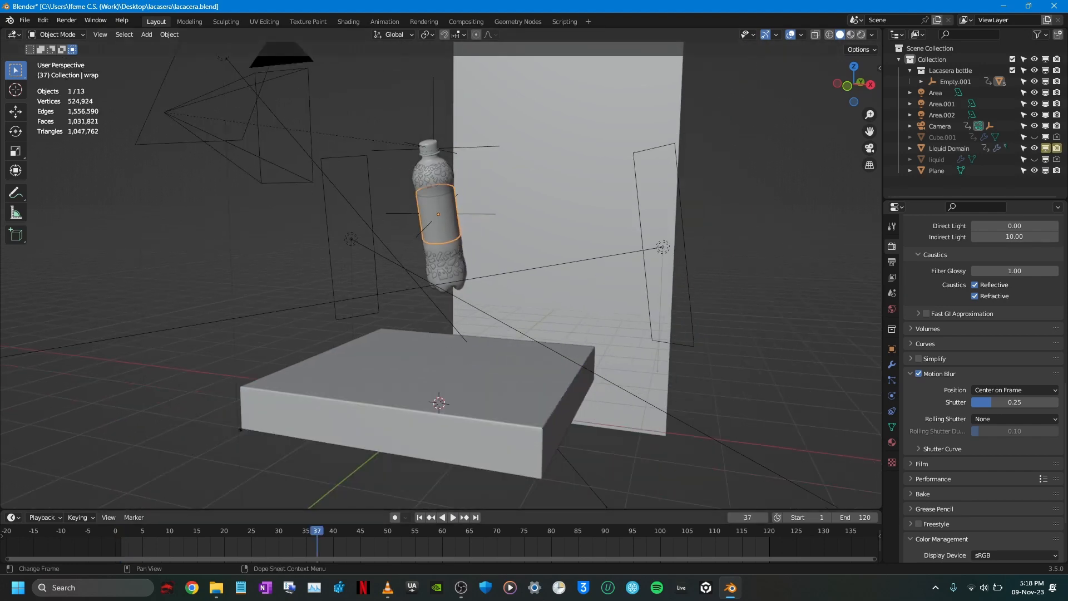
pyautogui.click(332, 531)
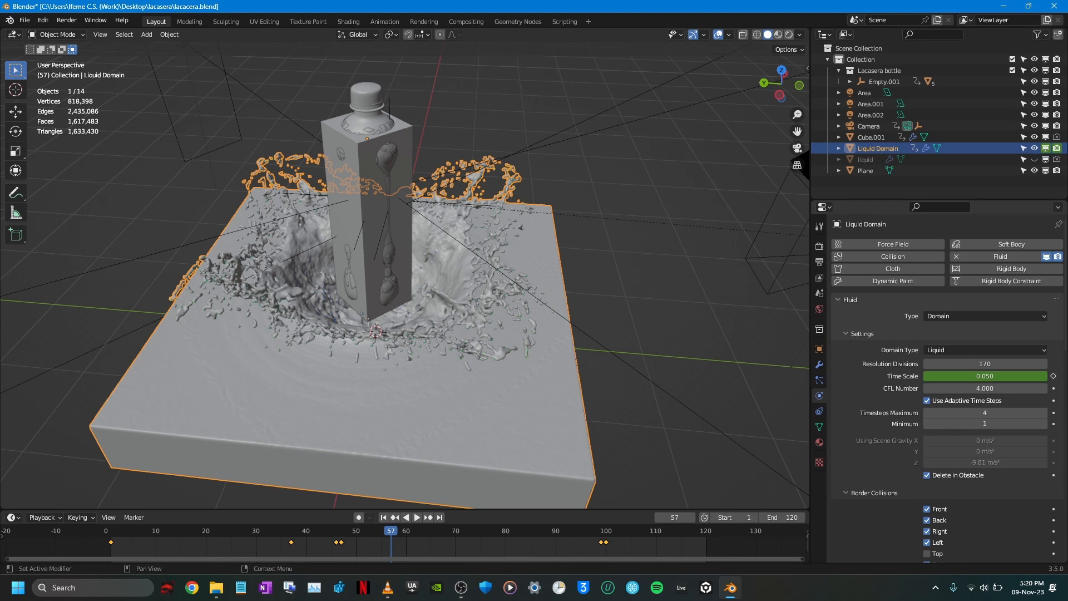
pyautogui.moveTo(984, 389)
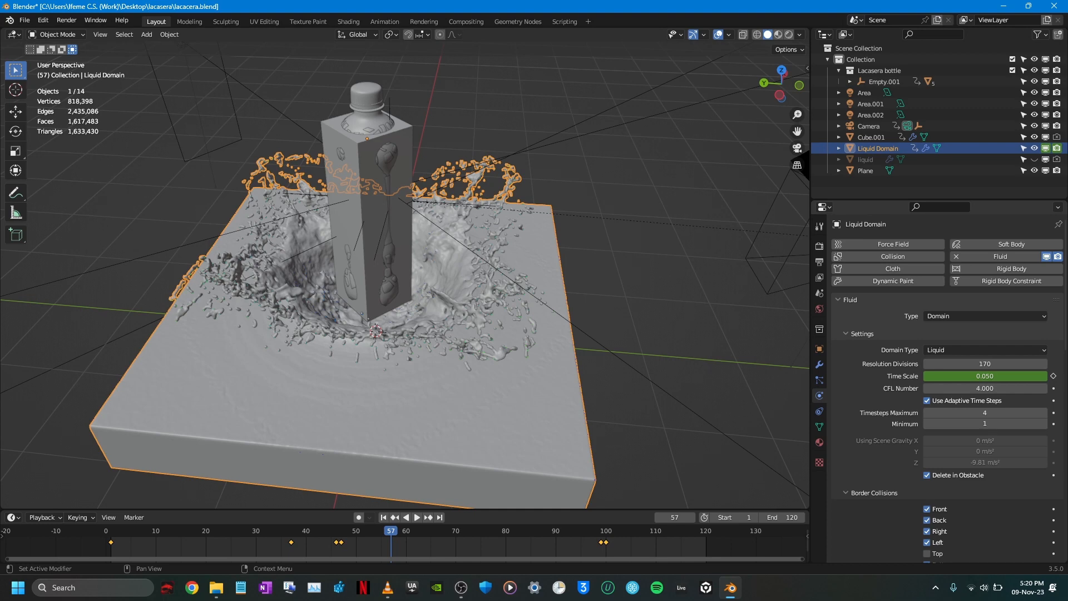
pyautogui.moveTo(985, 362)
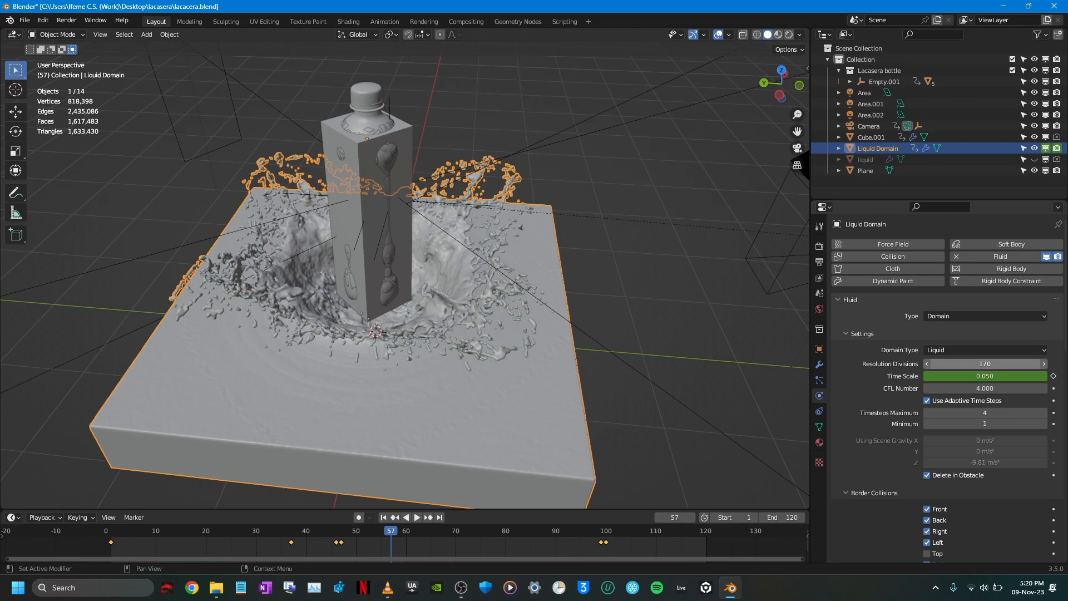
pyautogui.moveTo(984, 362)
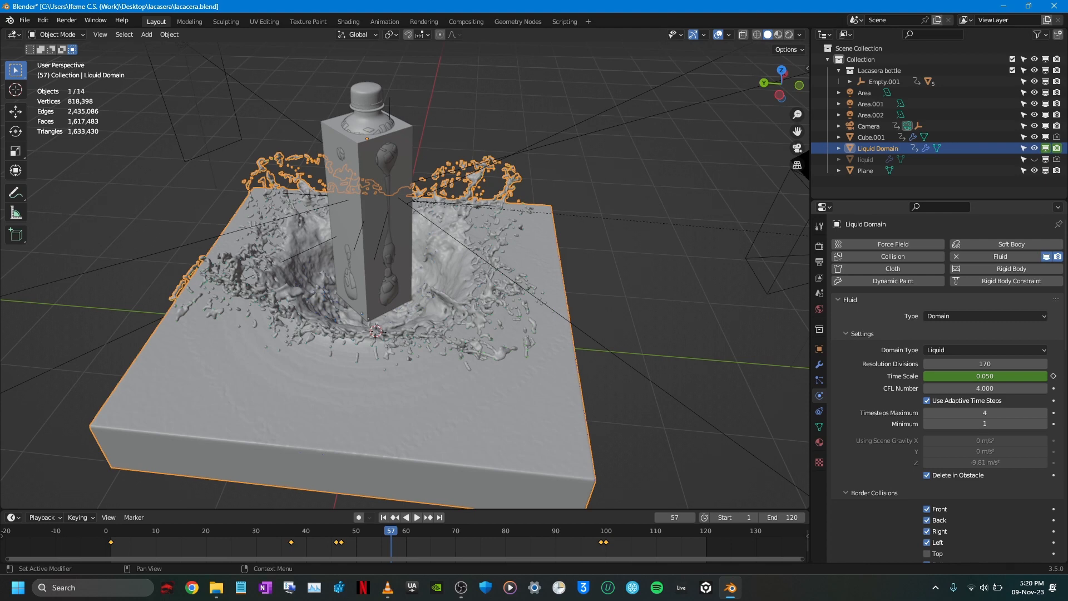
pyautogui.moveTo(984, 363)
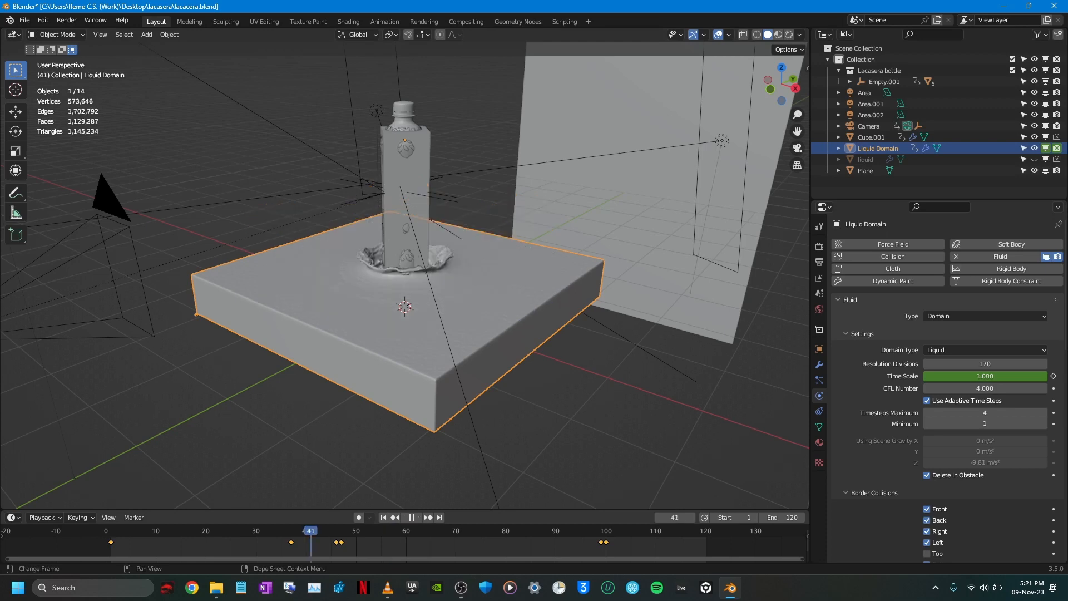
# Try Time Scale 1.000 at full speed, then restore the domain's Time Scale to 0.050
pyautogui.click(410, 517)
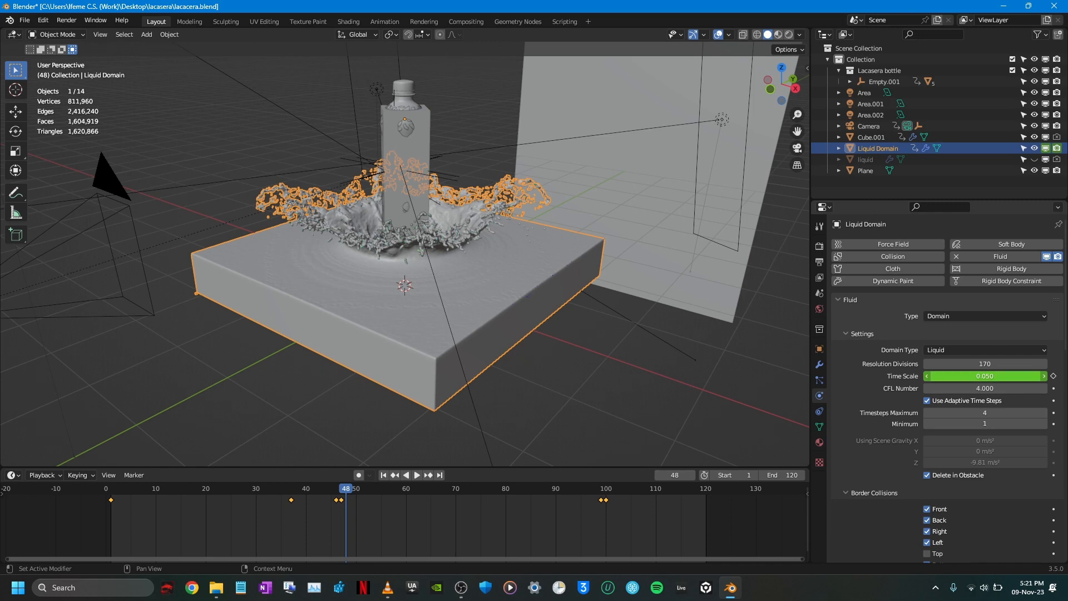
pyautogui.moveTo(984, 375)
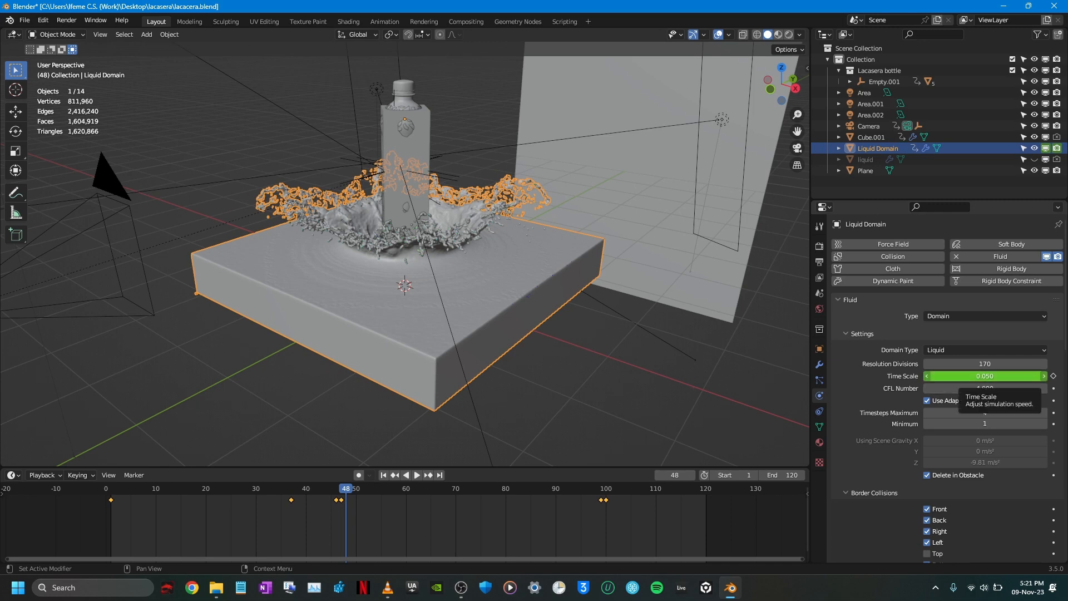
pyautogui.moveTo(984, 388)
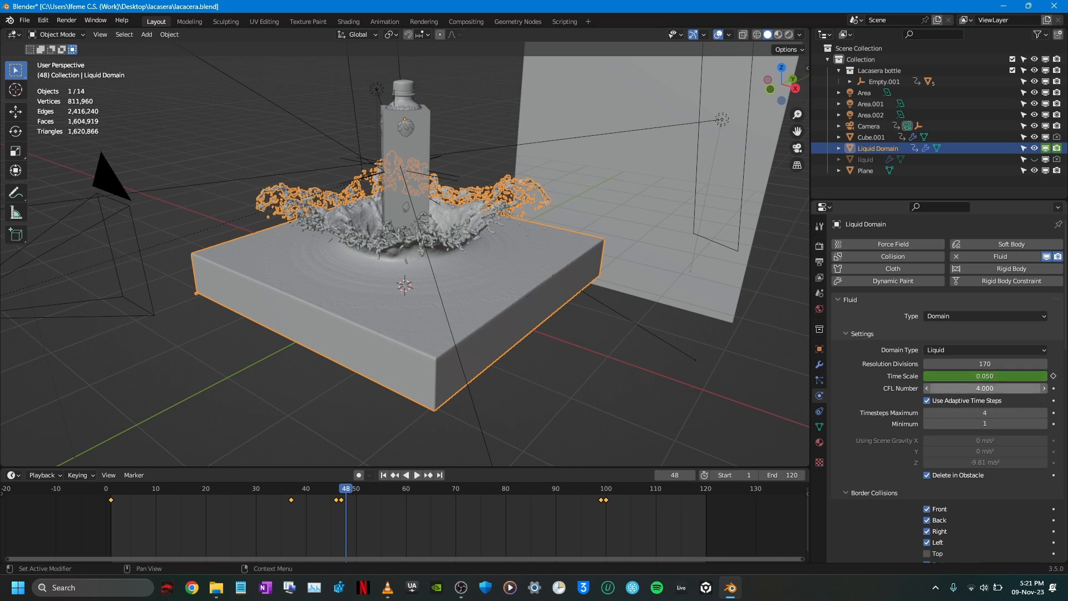
pyautogui.moveTo(985, 388)
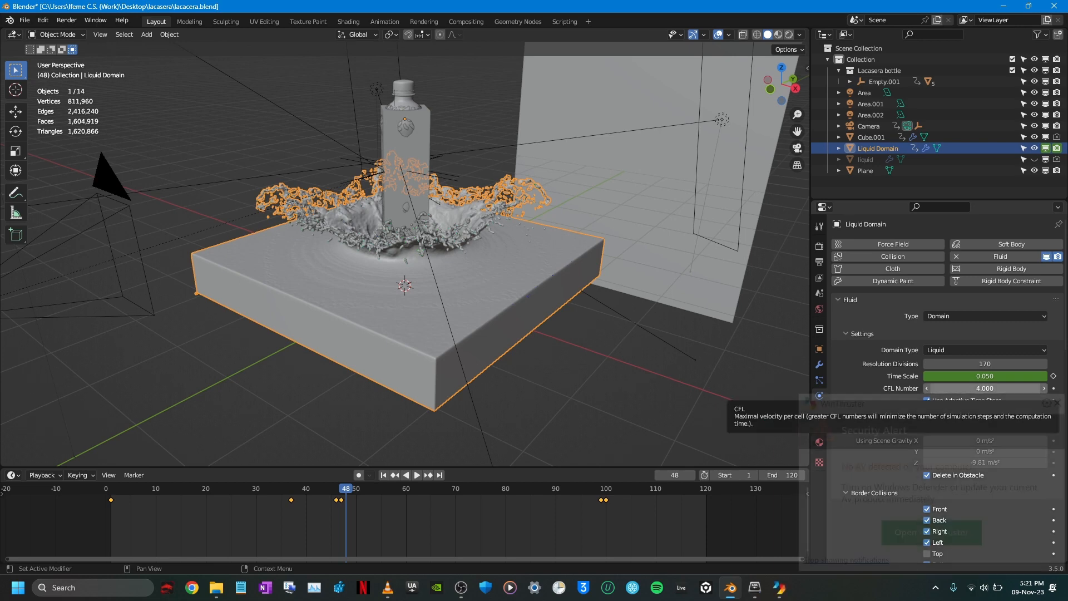
pyautogui.click(927, 400)
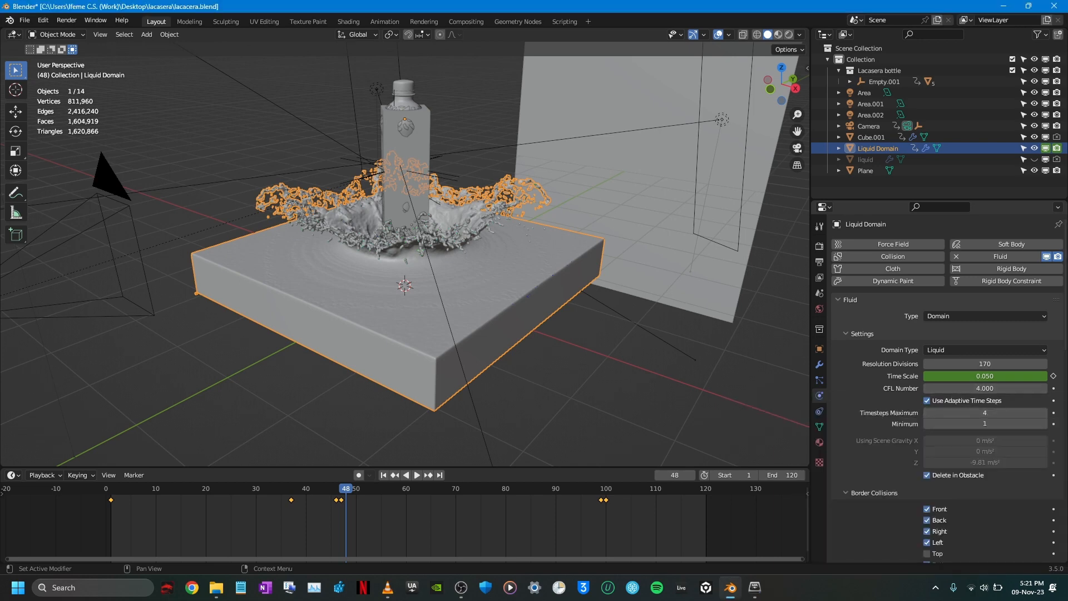
pyautogui.scroll(-3)
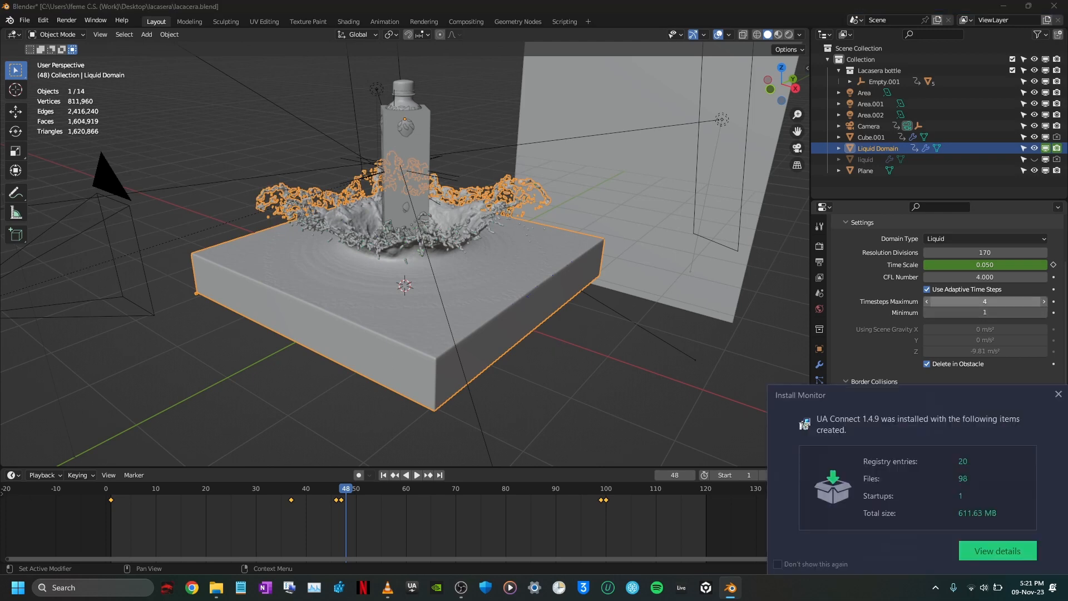
pyautogui.click(1057, 394)
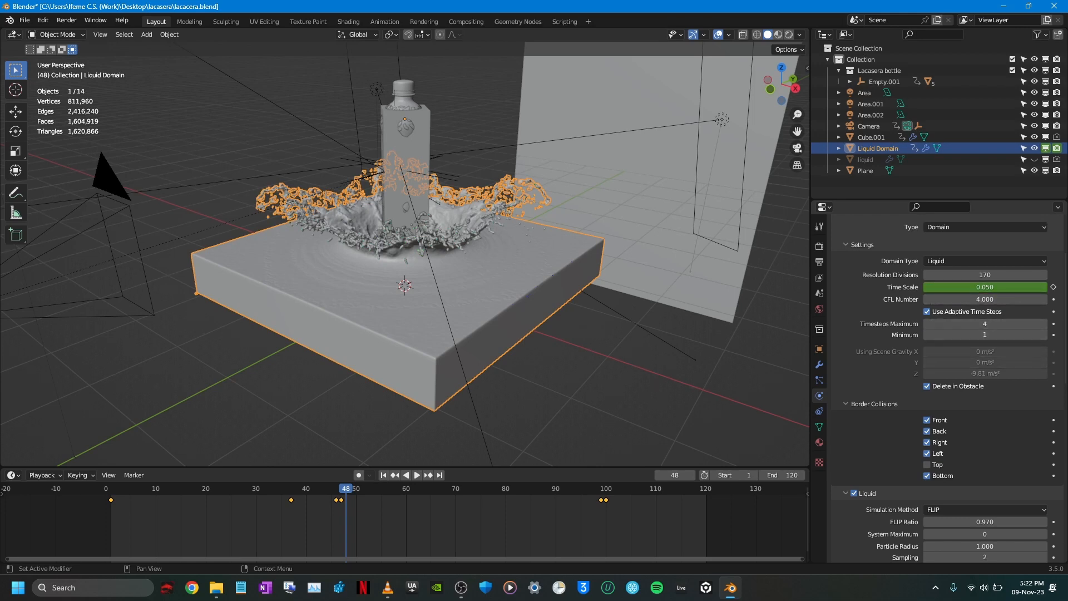
pyautogui.scroll(-3)
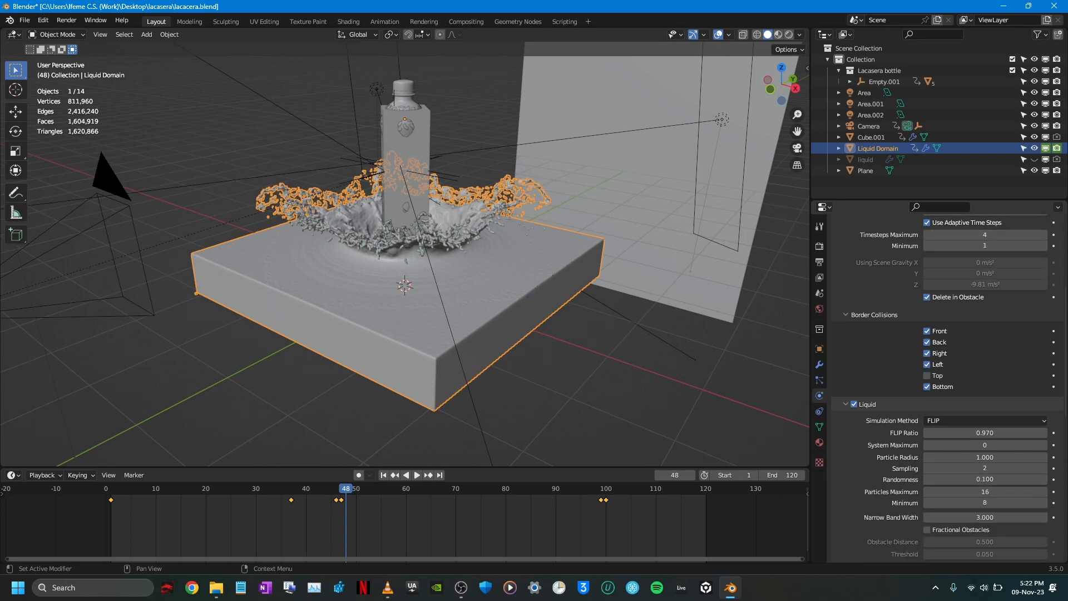
pyautogui.scroll(-3)
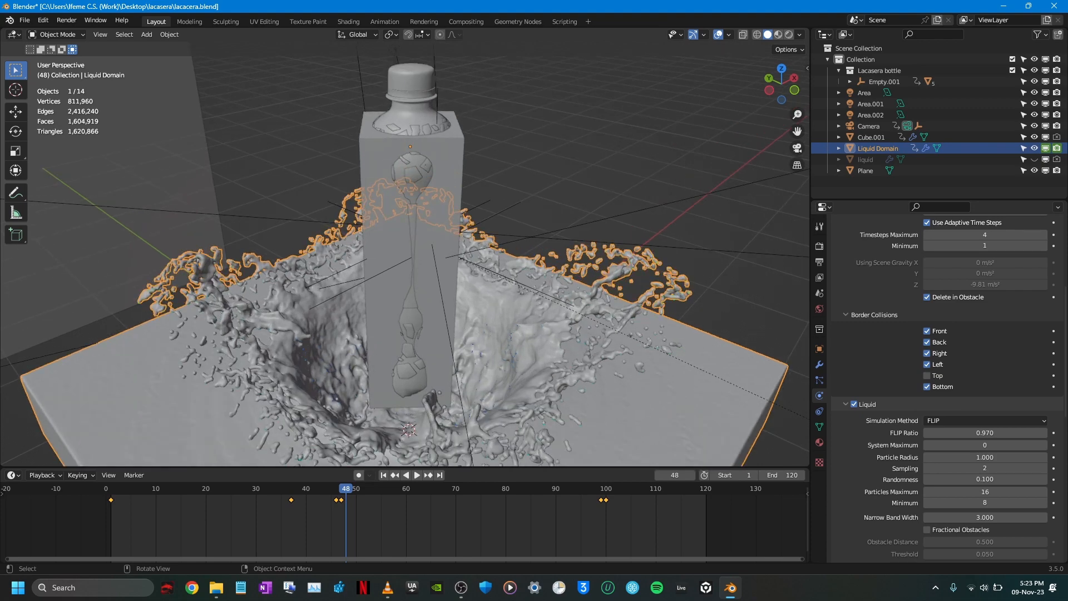
pyautogui.click(871, 137)
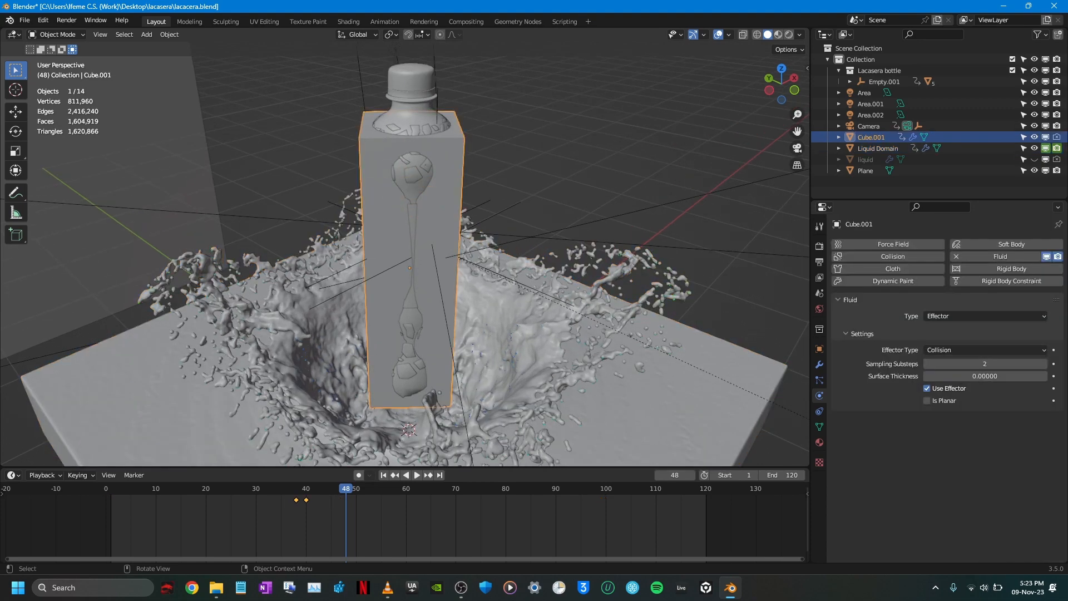
pyautogui.click(878, 148)
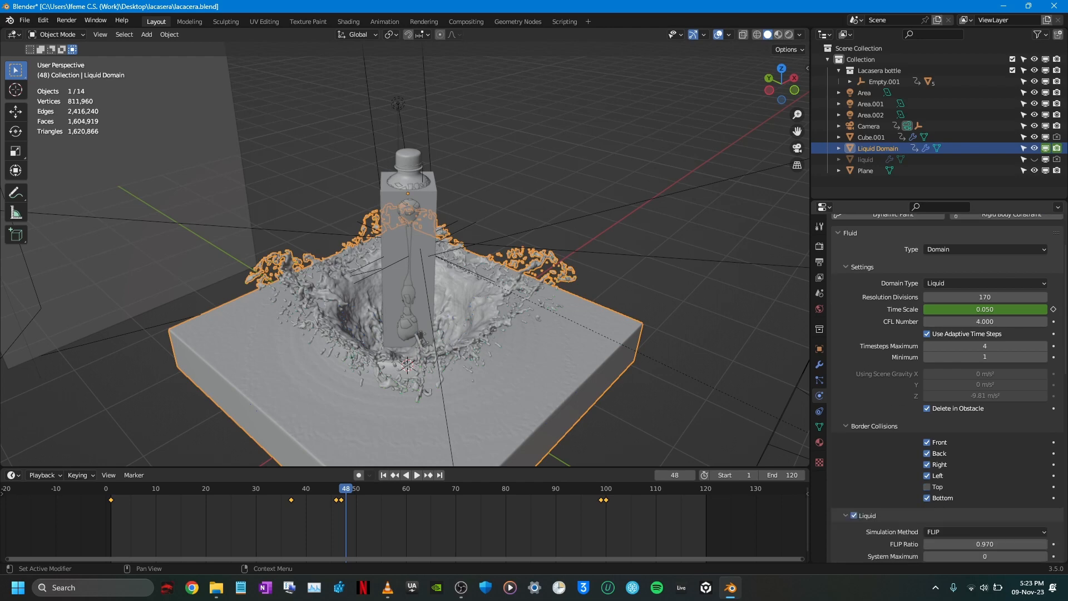
# Scroll the fluid domain properties down to the Mesh and Cache panels
pyautogui.scroll(-3)
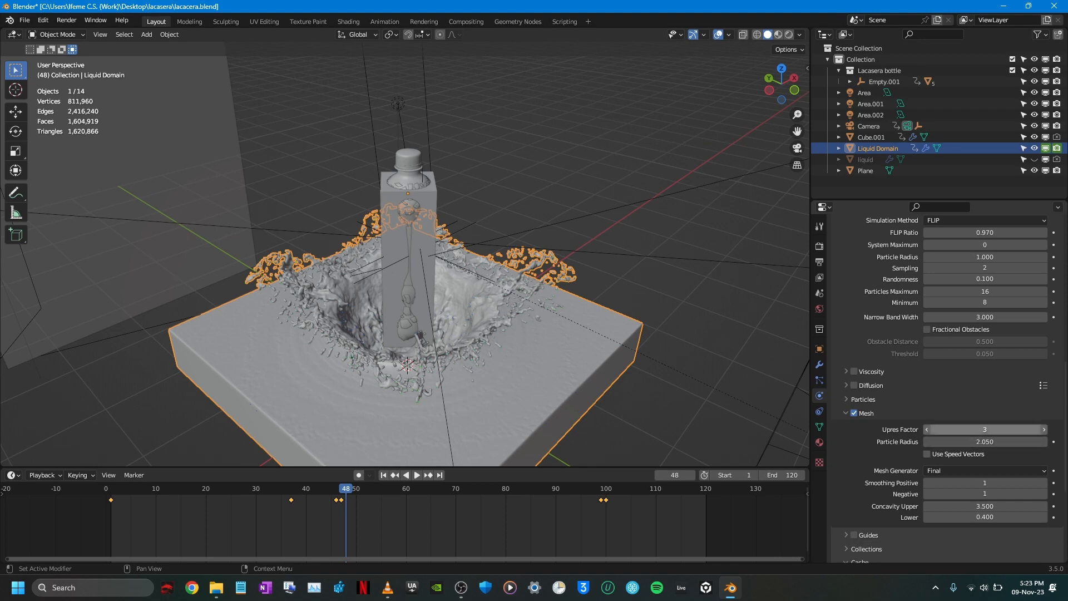
pyautogui.scroll(-3)
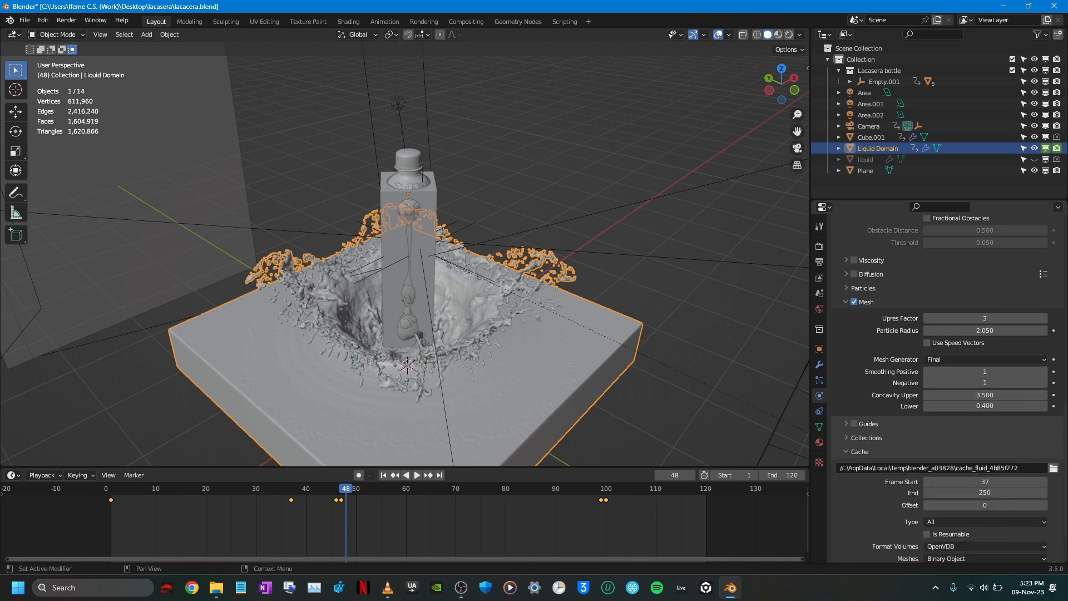